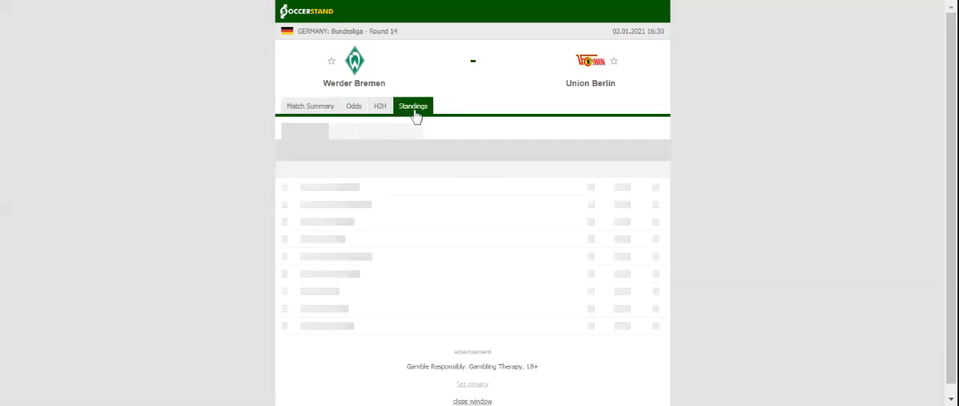
# Show the H2H view with the last five results of Werder Bremen and Union Berlin.
pyautogui.click(413, 105)
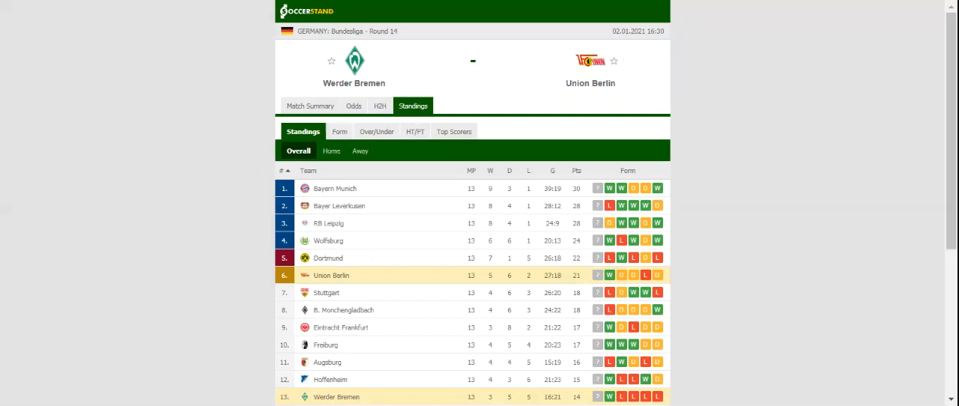
pyautogui.click(381, 105)
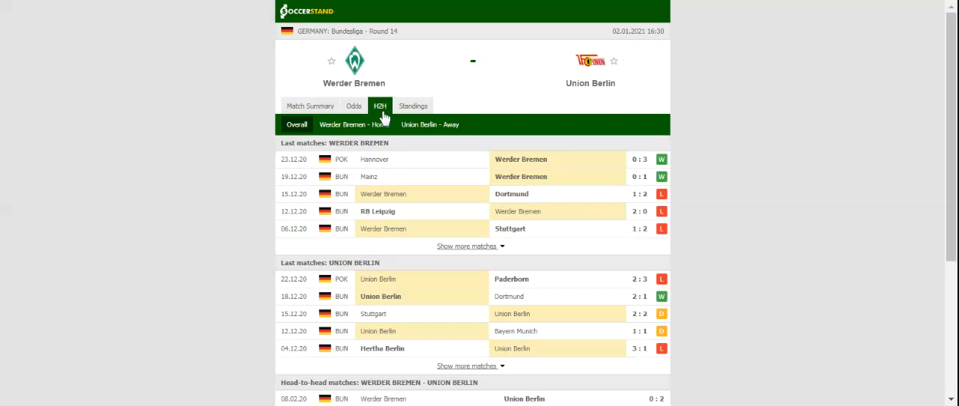
pyautogui.moveTo(383, 119)
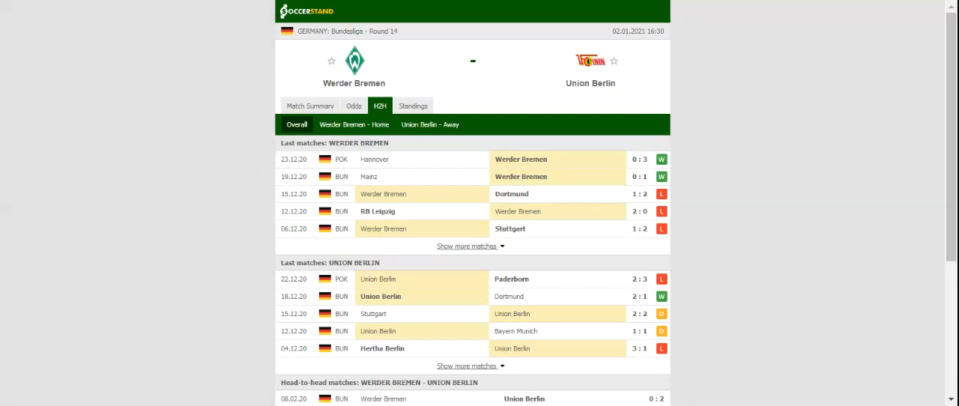